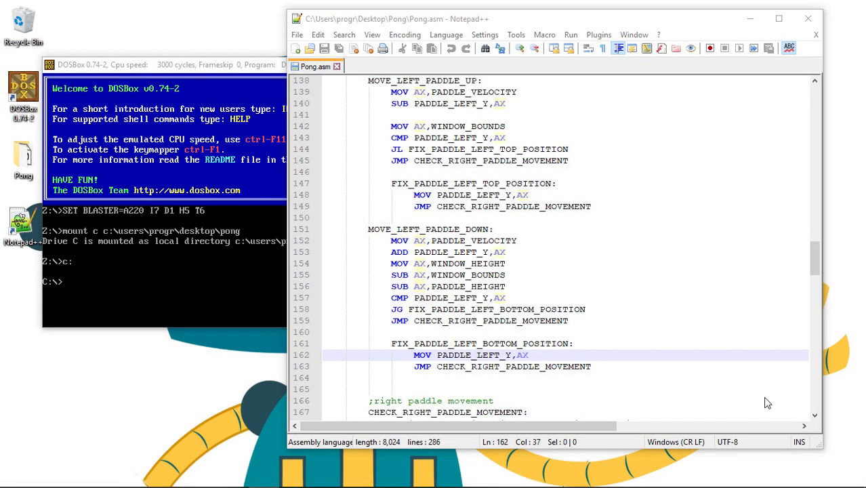
mouse_move(597, 279)
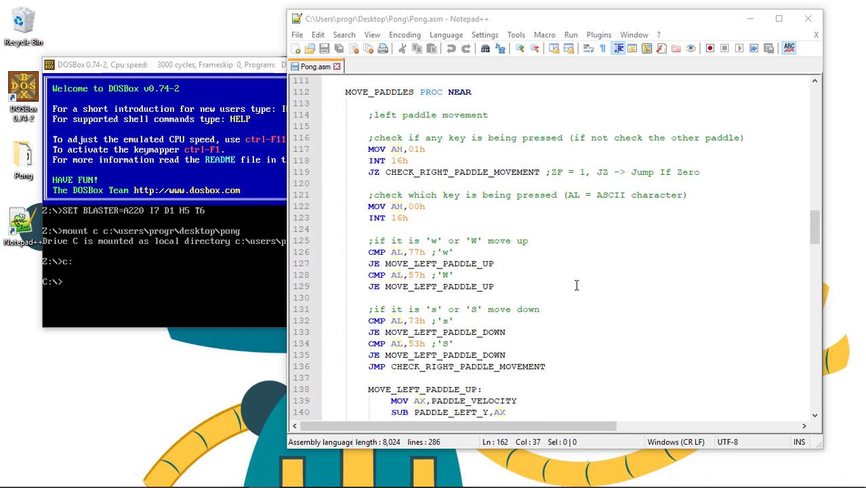
mouse_move(535, 192)
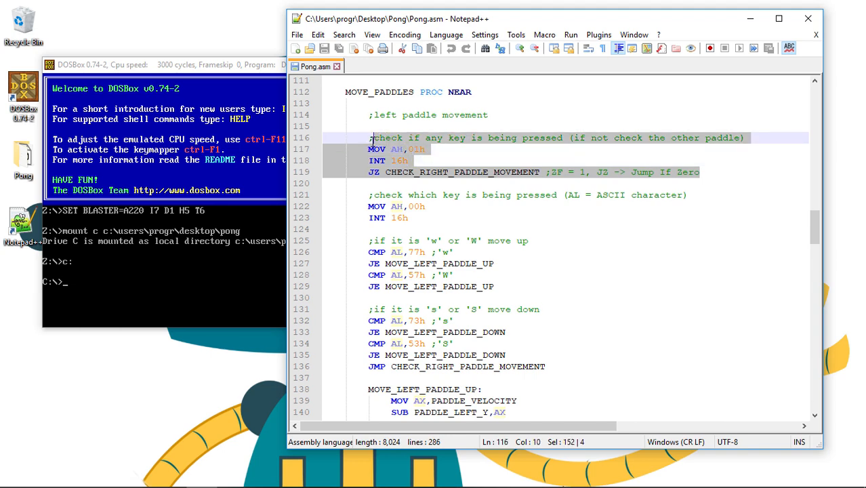
Paste the copied MOV AH,01h / INT 16h / JZ key-pressed check under ;right paddle movement
scroll(down, 3)
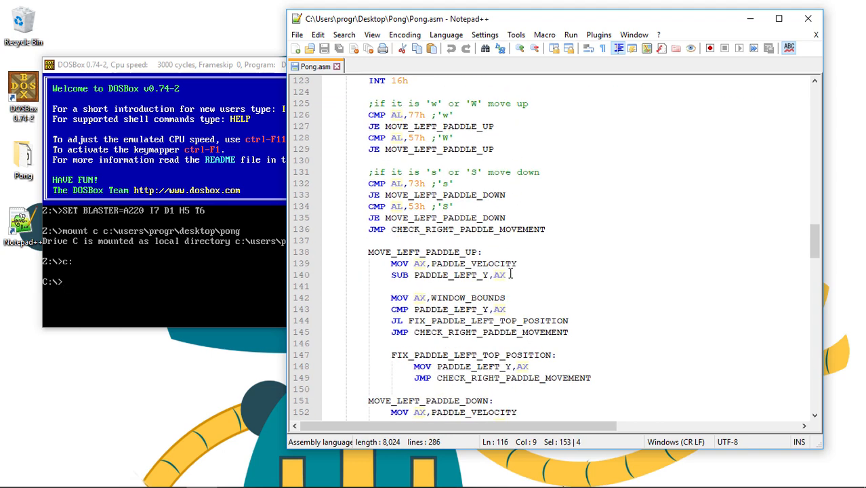
scroll(down, 3)
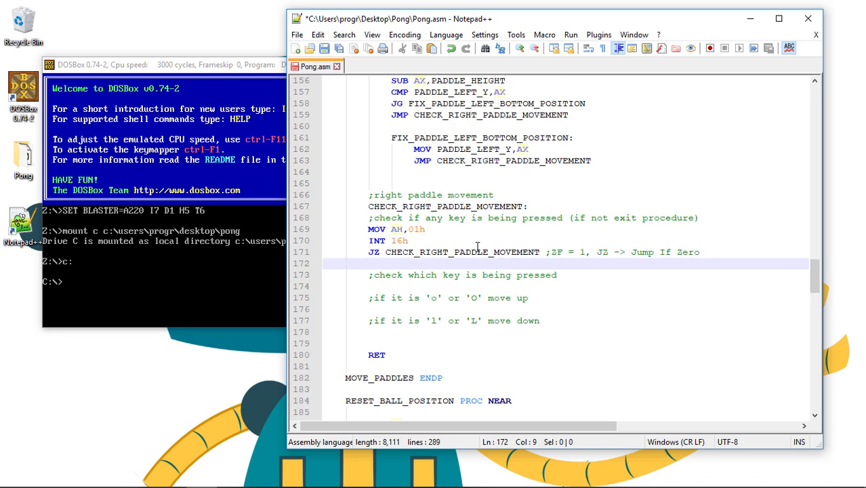
Retarget the JZ to EXIT_PADDLE_MOVEMENT and add the EXIT_PADDLE_MOVEMENT: label above RET
double_click(462, 251)
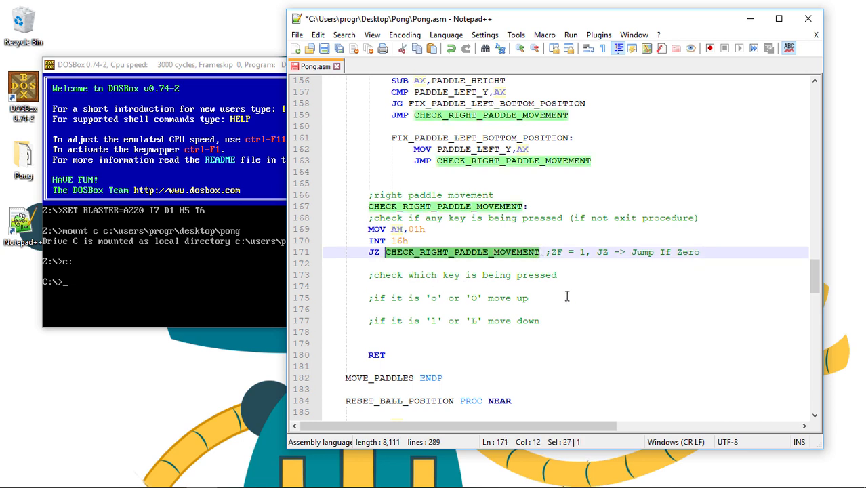
text(EXIT)
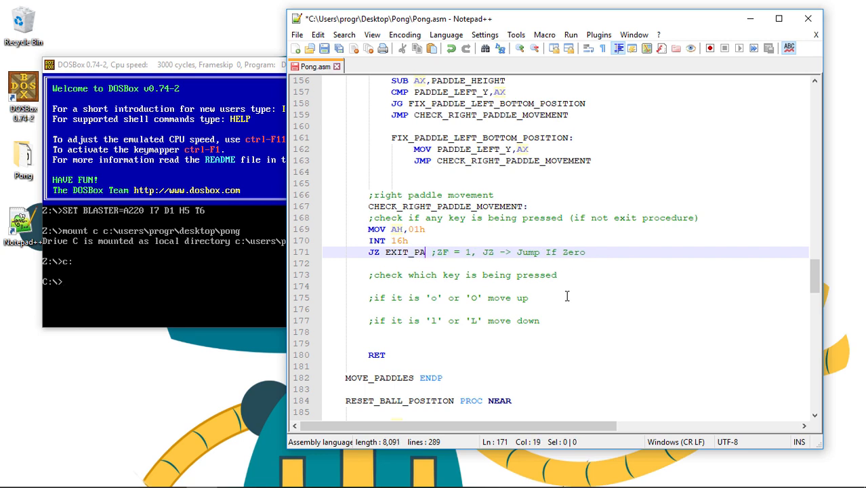
text(DDLE_MOVEMENT)
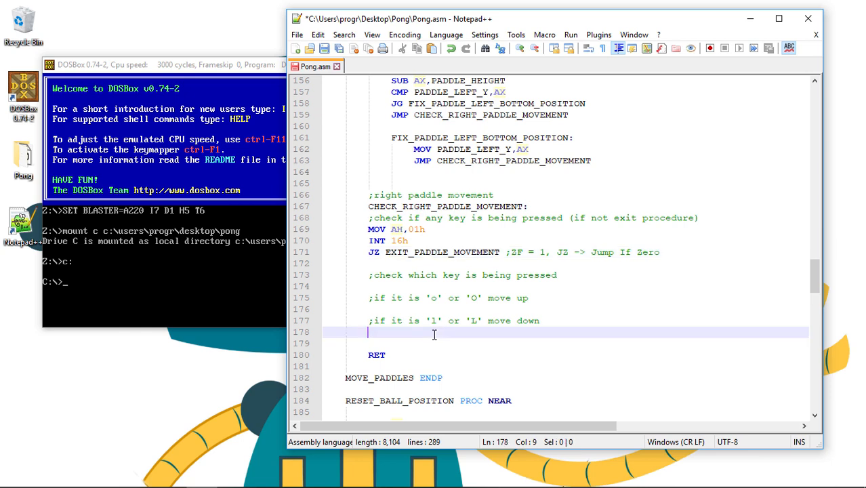
text(EXIT_PADDLE_MOVEMENT)
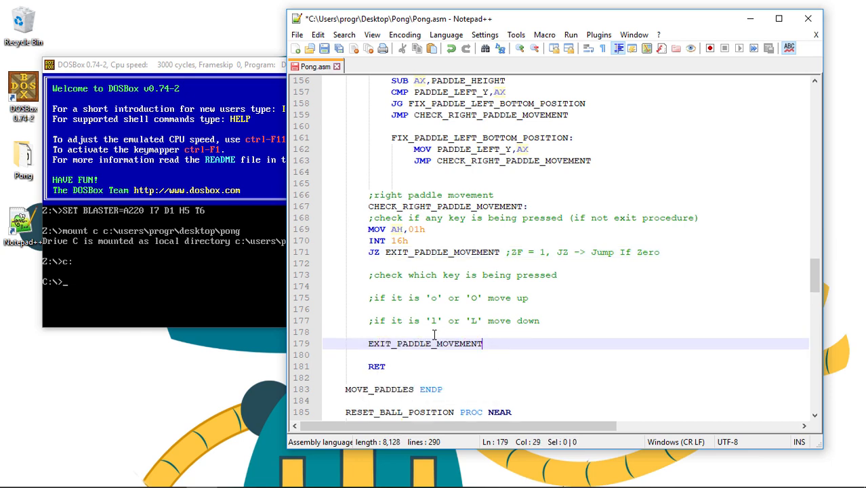
text(:)
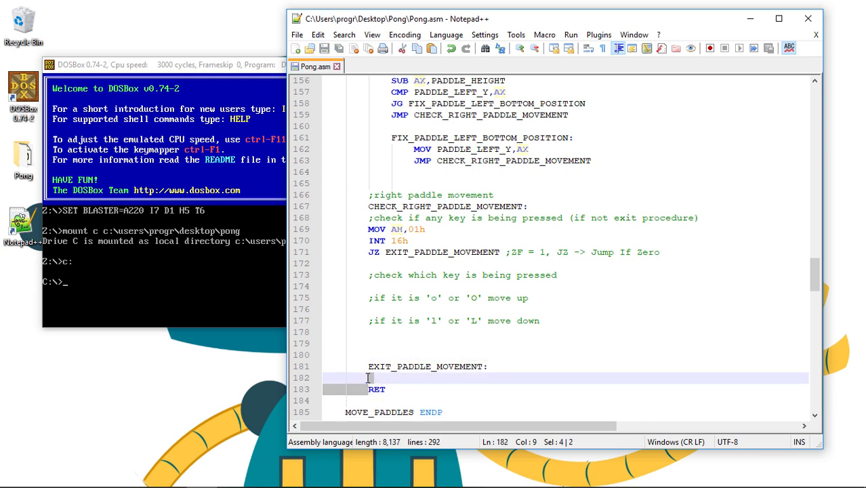
key(Backspace)
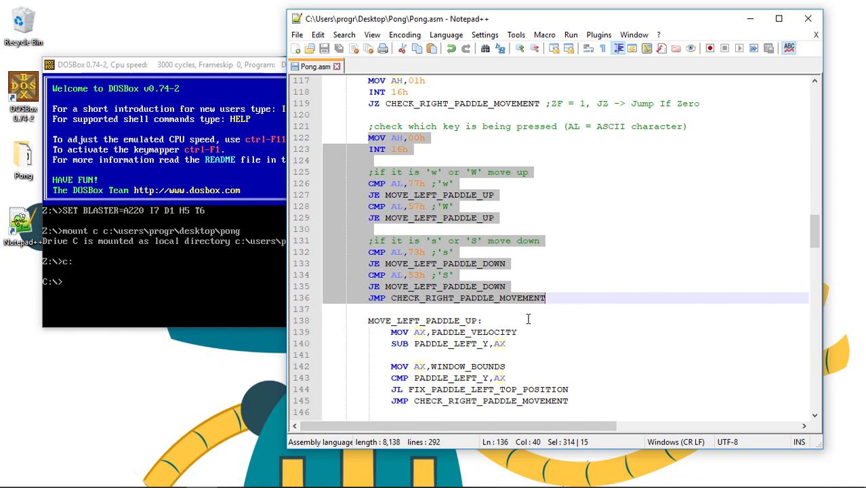
Paste the which-key block, renaming jumps to MOVE_RIGHT_PADDLE_UP/DOWN and the final JMP to EXIT_PADDLE_MOVEMENT
scroll(down, 3)
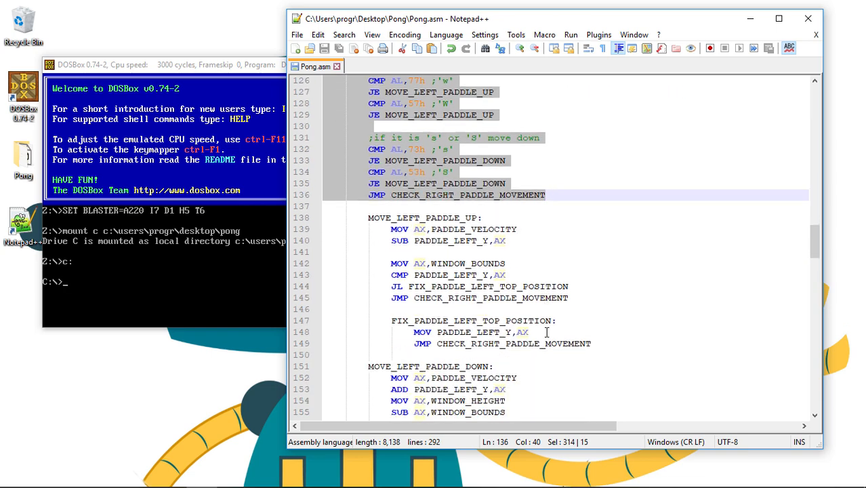
scroll(down, 3)
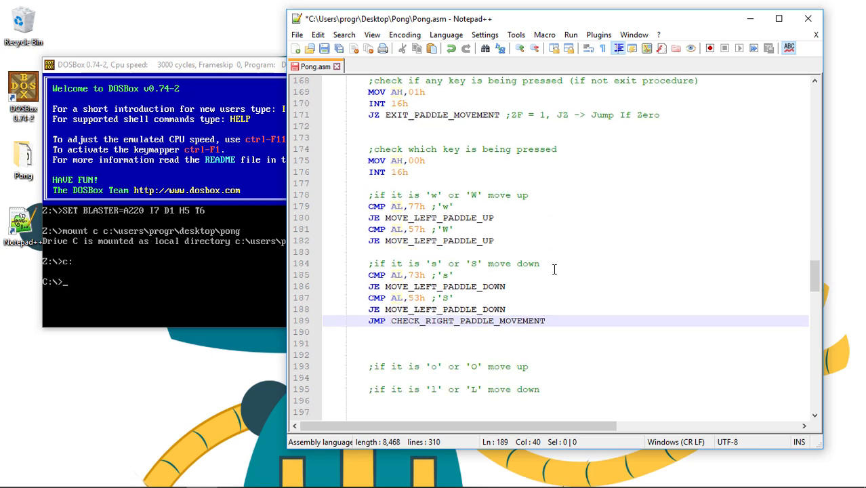
mouse_move(496, 230)
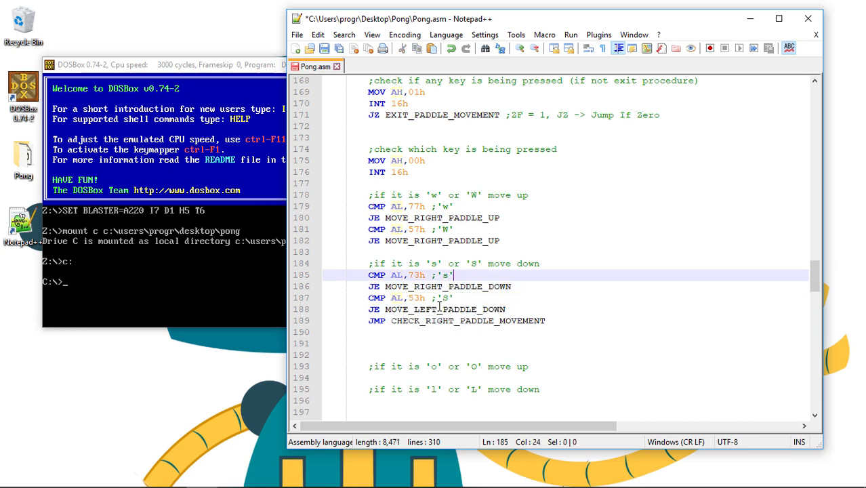
double_click(426, 309)
text(RIGH)
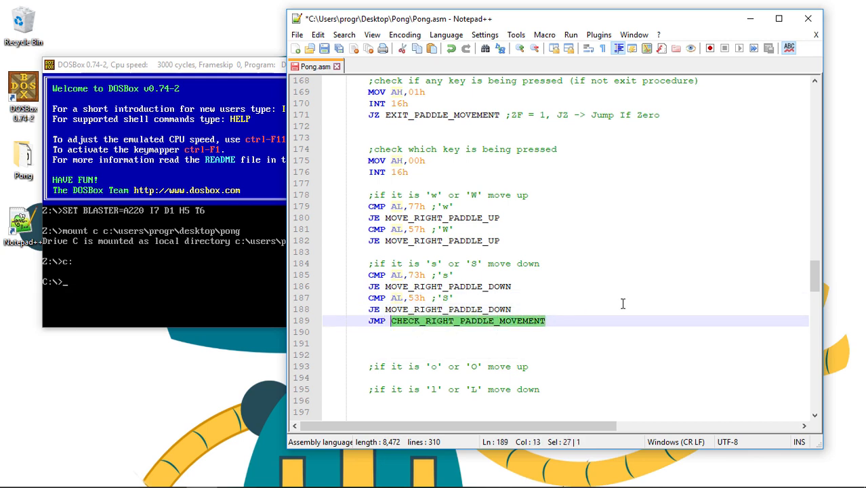
text(EXI)
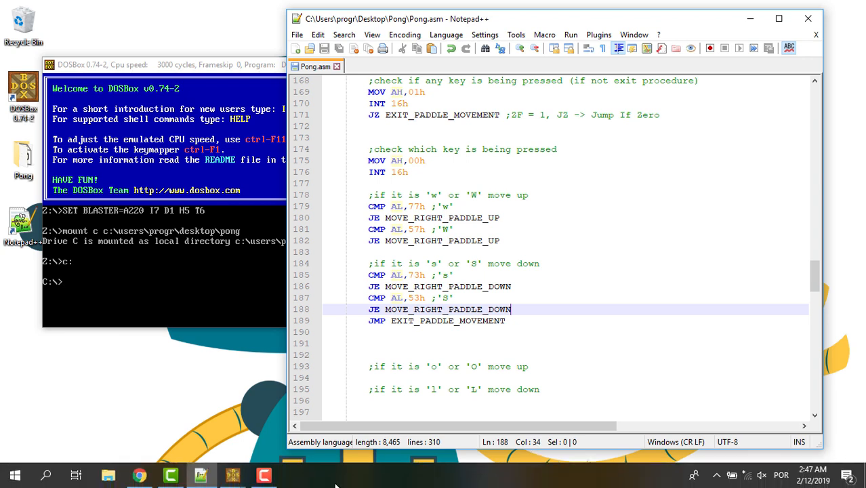
Overtype the right paddle key comments from w/W/s/S toward o/O/l/L
click(452, 206)
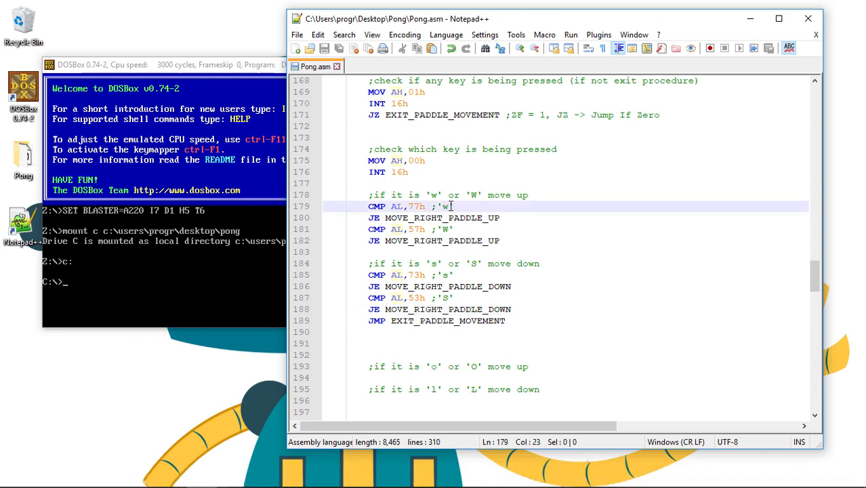
text(c)
click(587, 229)
text(O)
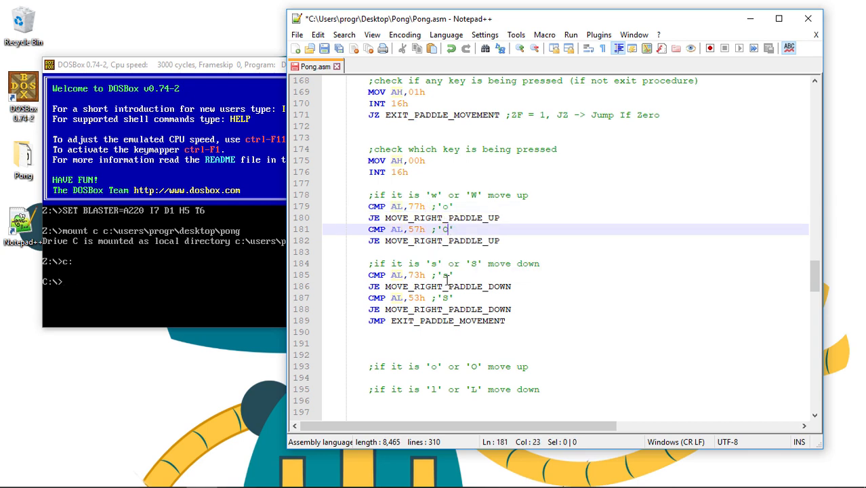
text(l)
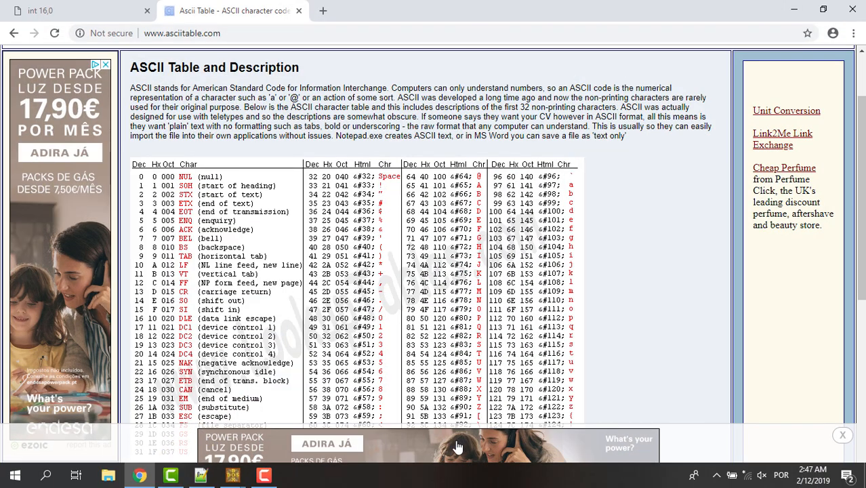
Switch to the asciitable.com page in Chrome to read the hex codes for o, O, l and L
click(201, 474)
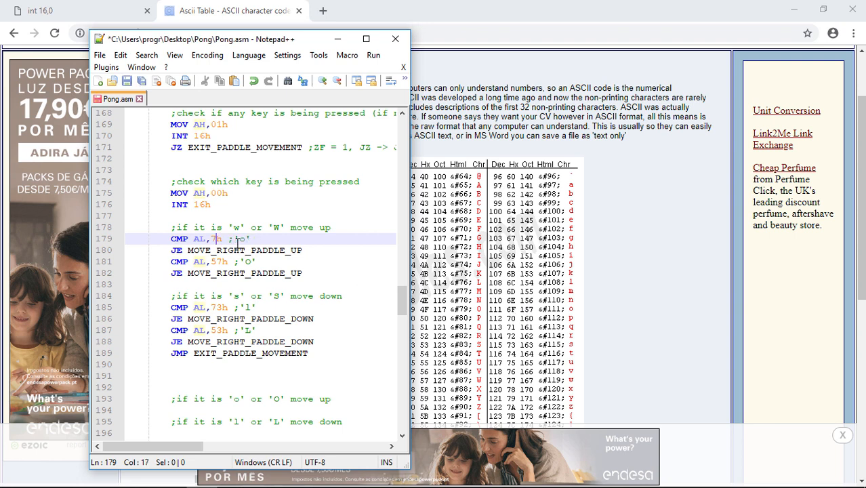
Set the right paddle CMP AL values to 6Fh, 4Fh, 6Ch and 4Ch for o, O, l, L
text(6fh)
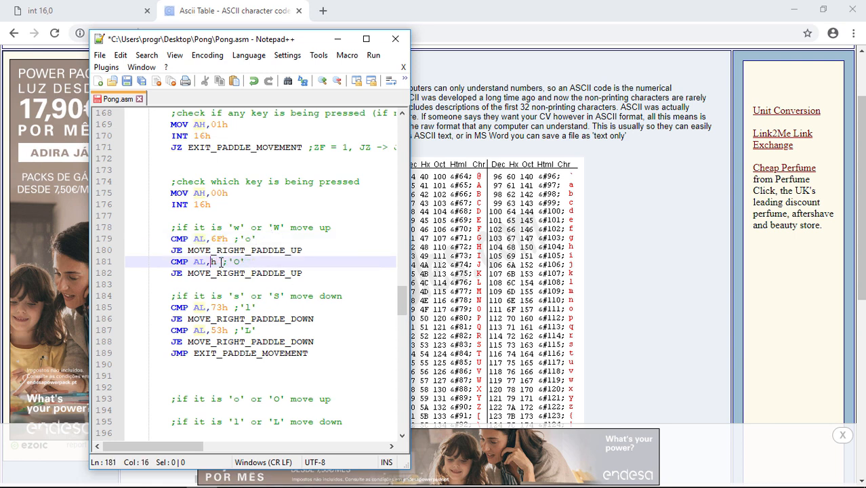
text(4F)
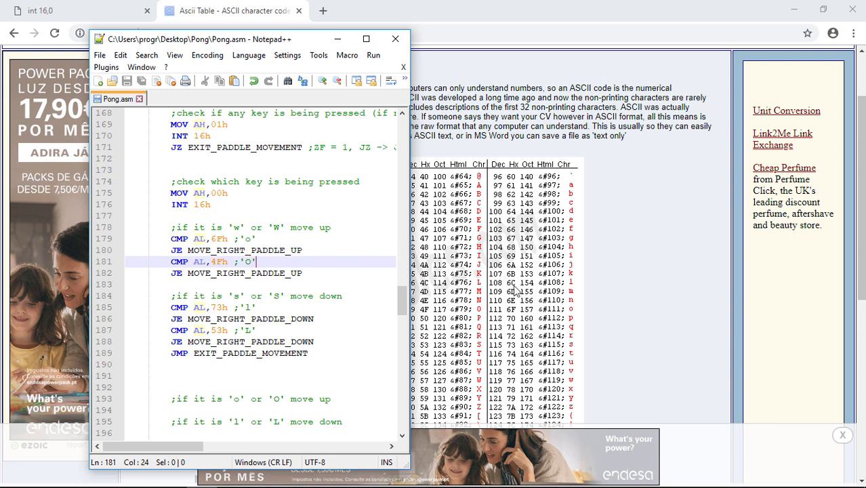
click(219, 306)
text(4)
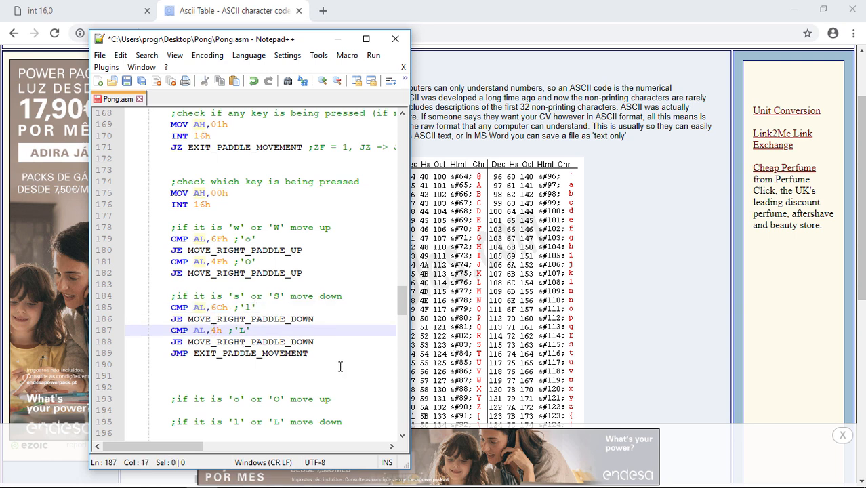
click(281, 318)
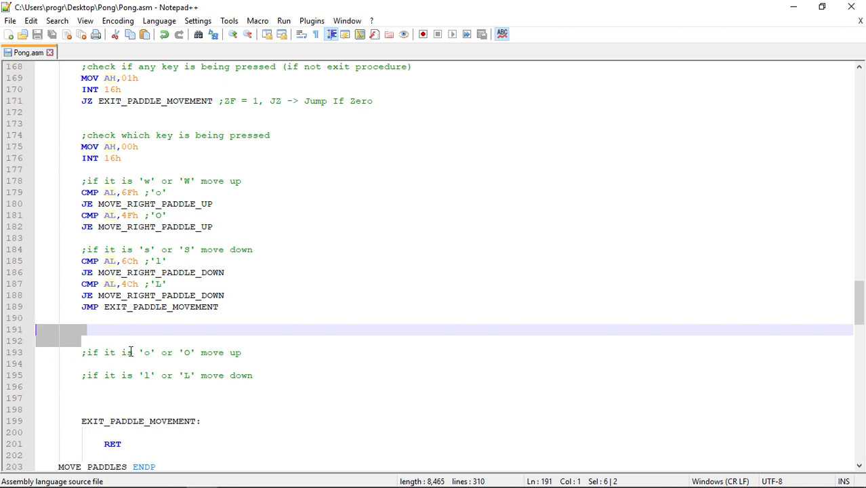
Move the 'o or O move up' and 'l or L move down' comments over the old w/W and s/S headings
key(Delete)
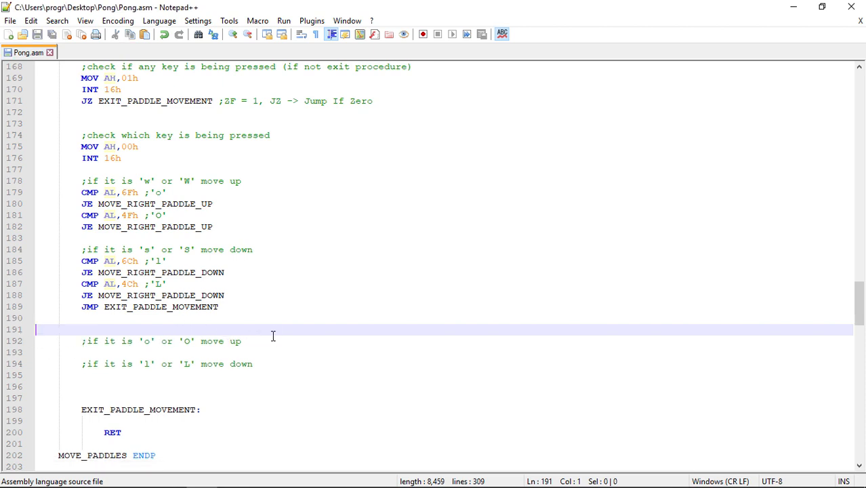
triple_click(161, 342)
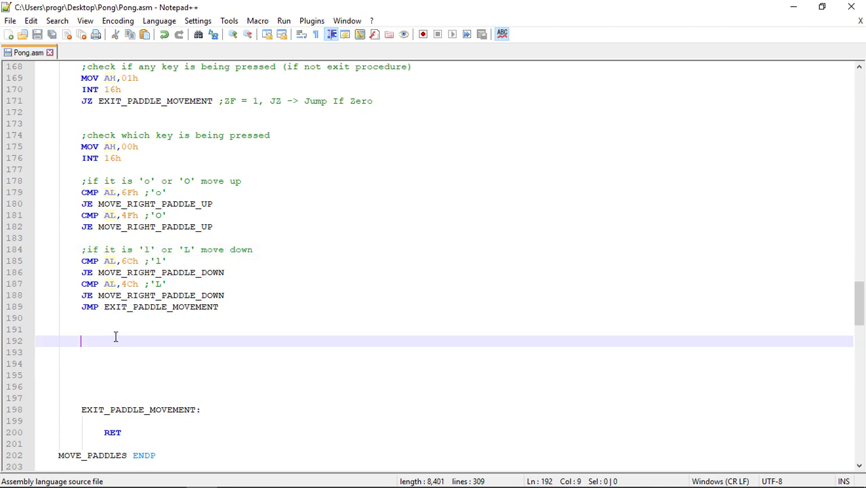
mouse_move(394, 287)
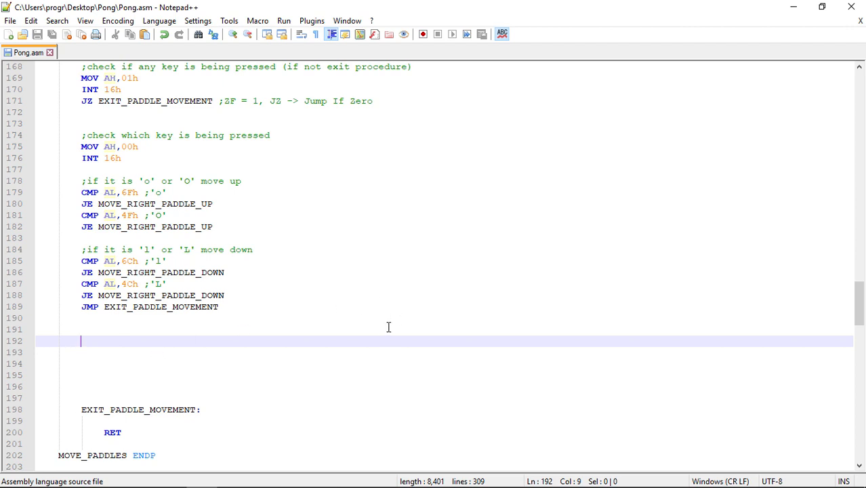
Add MOVE_RIGHT_PADDLE_UP: and MOVE_RIGHT_PADDLE_DOWN: labels below the right paddle key checks
text(MOVE_R)
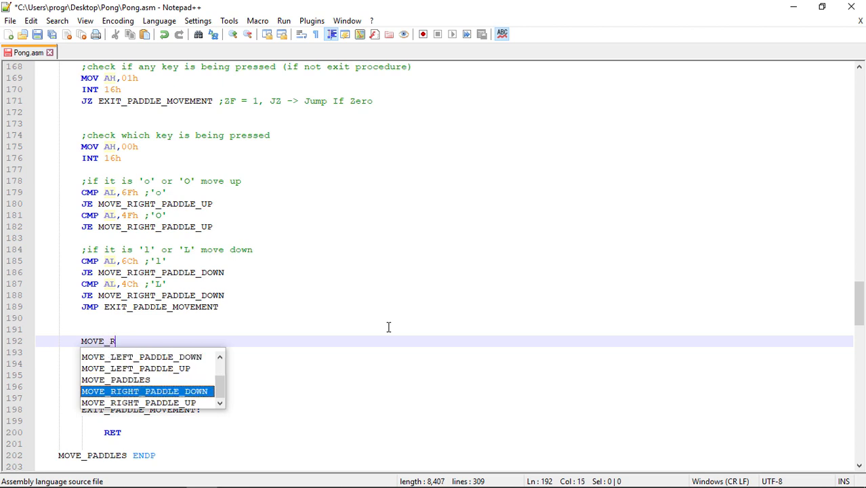
text(IGHT_PADDLE_UP:)
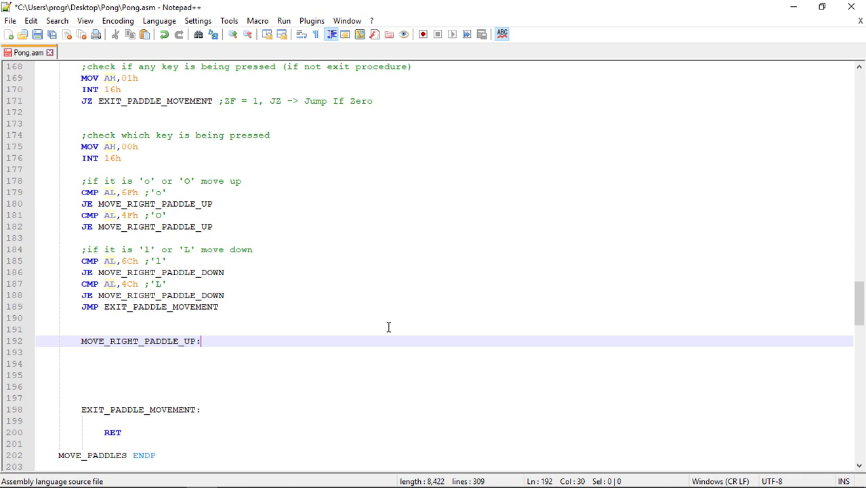
key(enter)
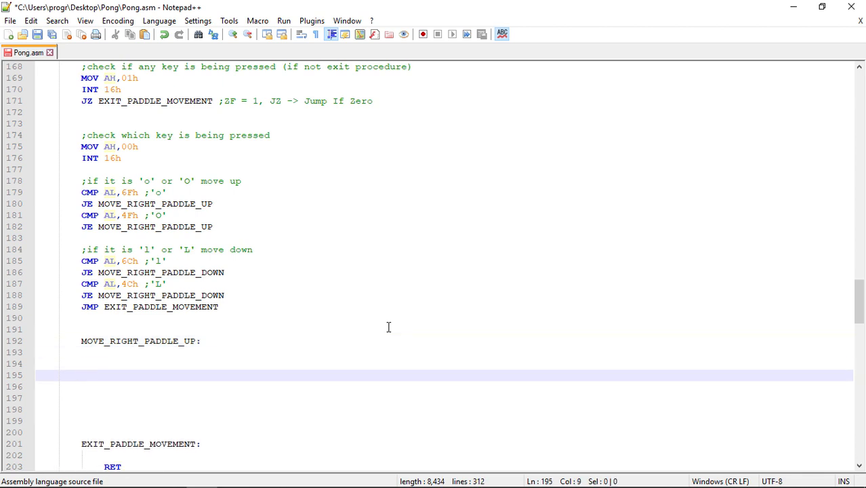
text(MOVE)
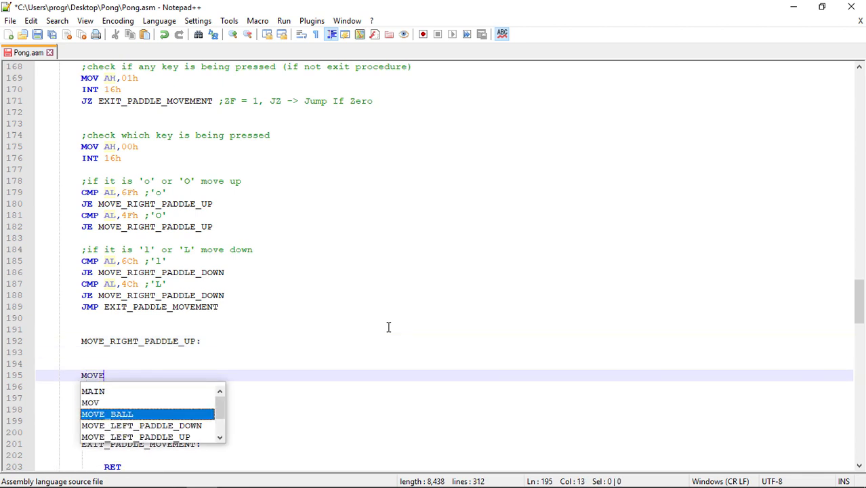
text(_RIGH)
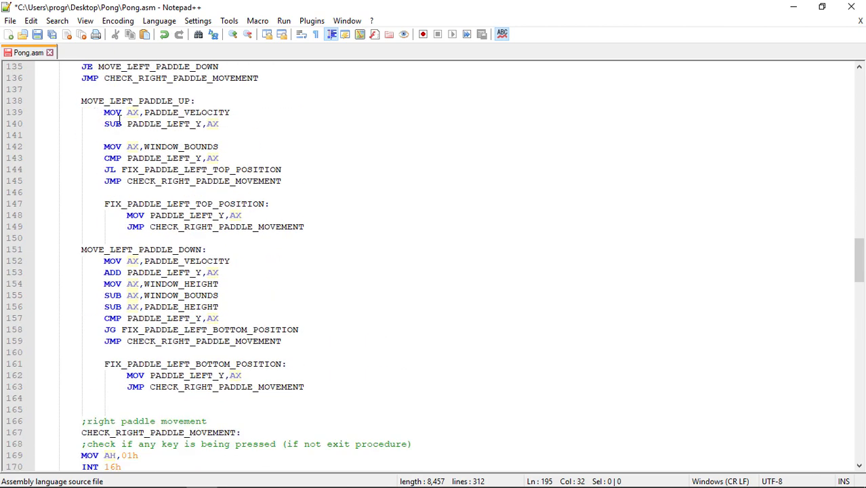
Copy the left up-movement code under MOVE_RIGHT_PADDLE_UP, using PADDLE_RIGHT_Y and JMP EXIT_PADDLE_MOVEMENT
drag(103, 111, 287, 203)
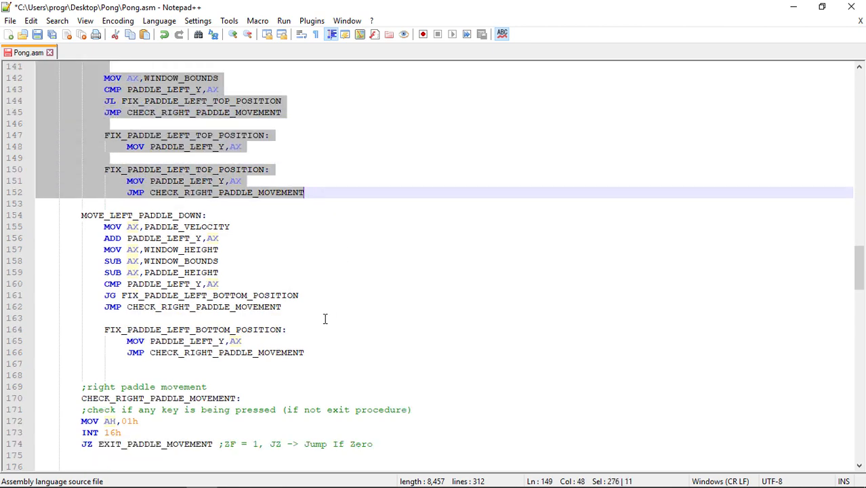
scroll(down, 3)
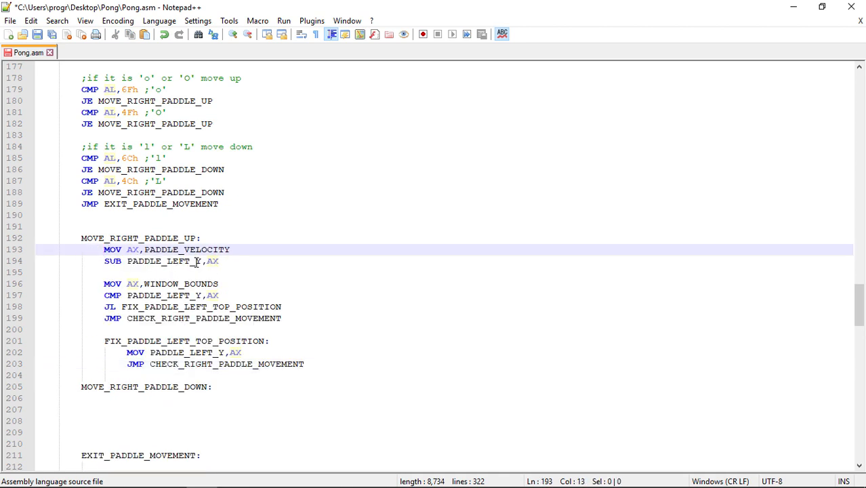
double_click(176, 260)
text(RIGH)
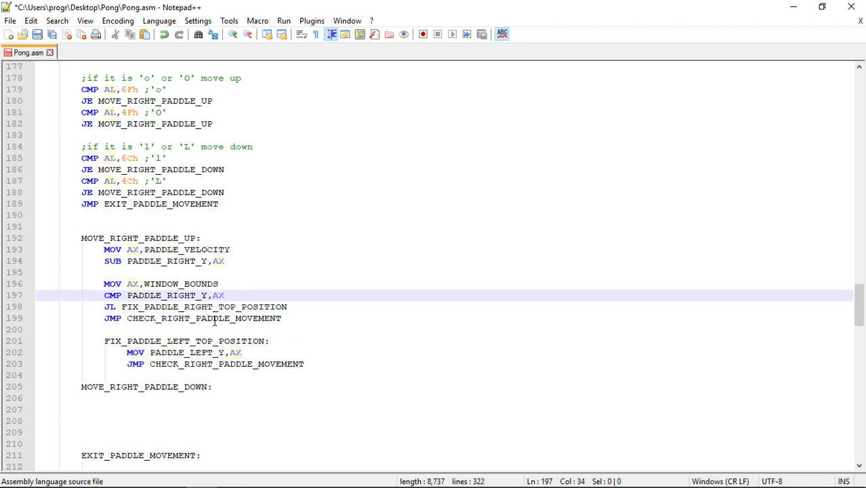
double_click(238, 317)
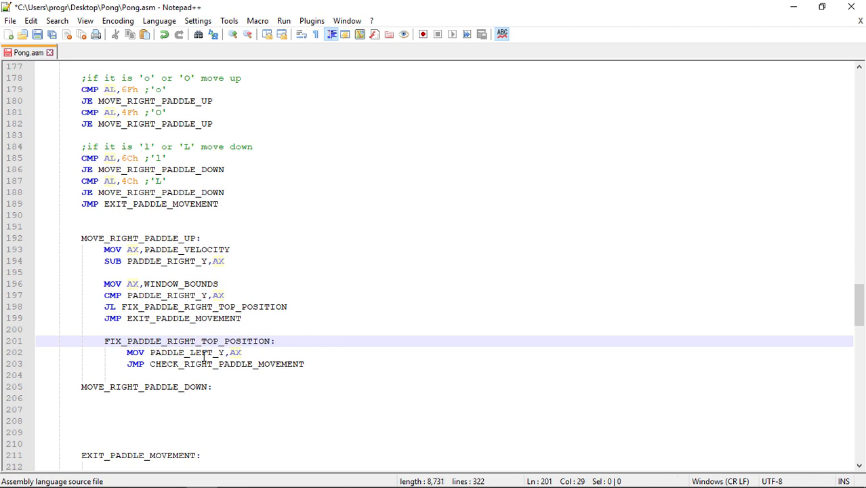
double_click(201, 352)
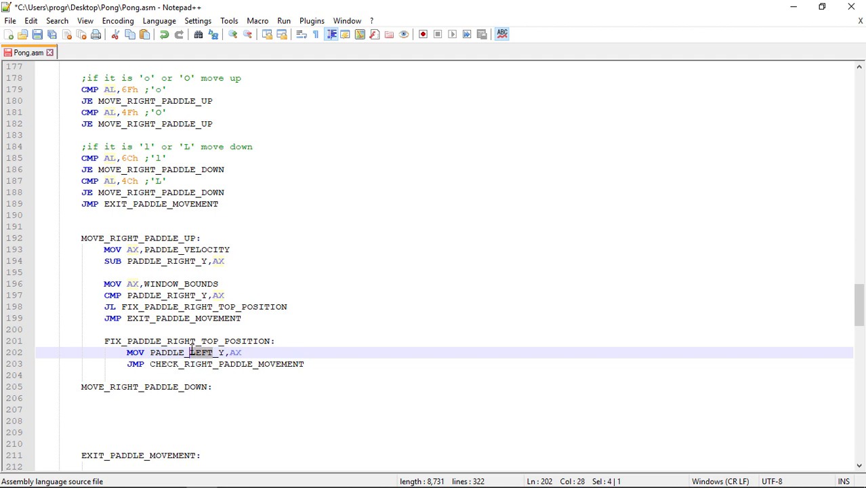
text(RIGHT)
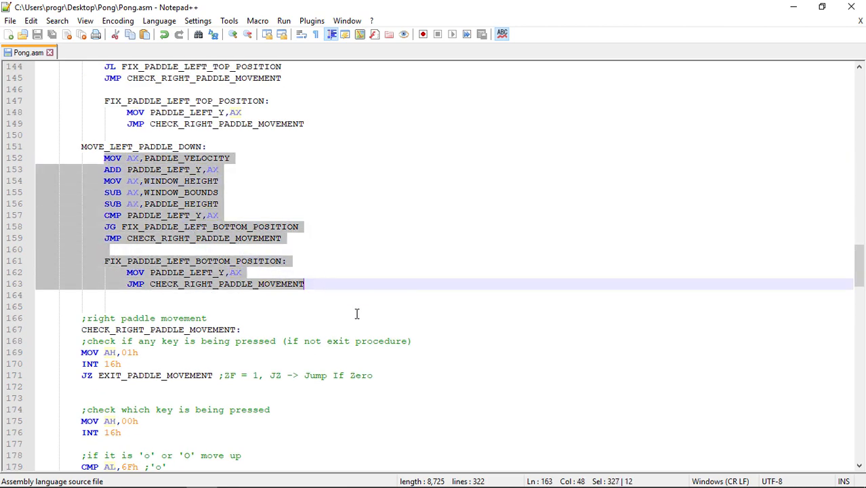
Copy the left down-movement code under MOVE_RIGHT_PADDLE_DOWN, using PADDLE_RIGHT_Y and JMP EXIT_PADDLE_MOVEMENT
scroll(down, 3)
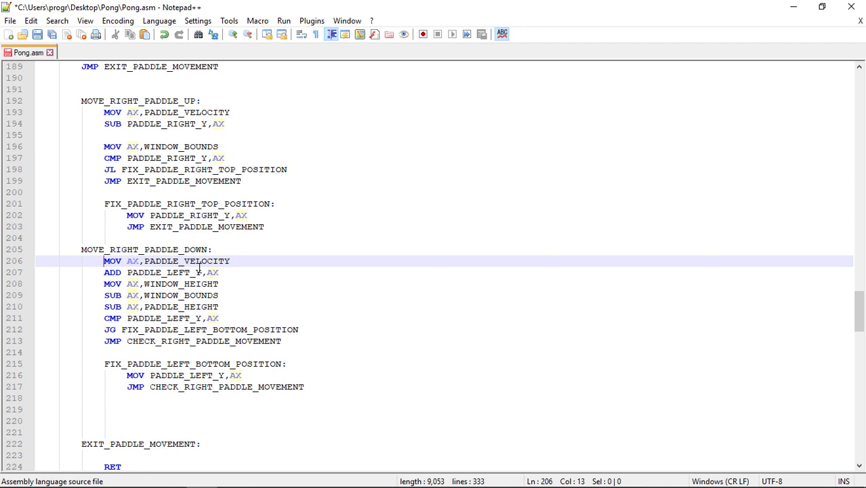
click(190, 273)
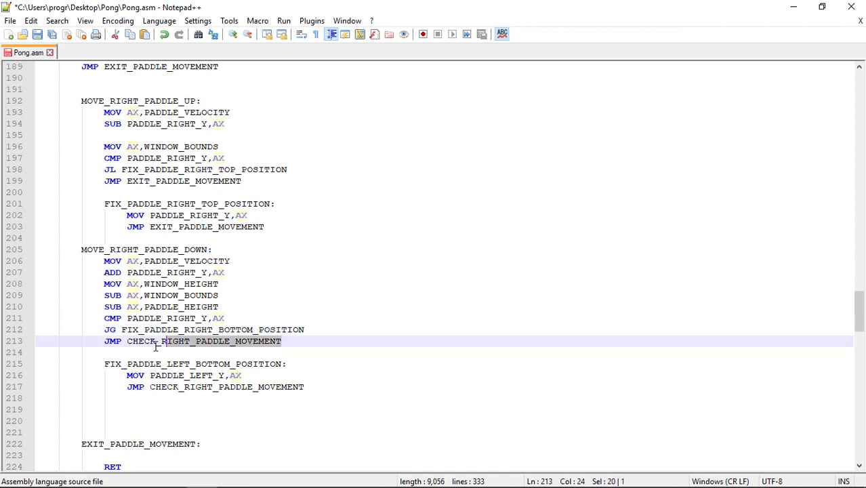
text(E)
click(184, 374)
text(RIGH)
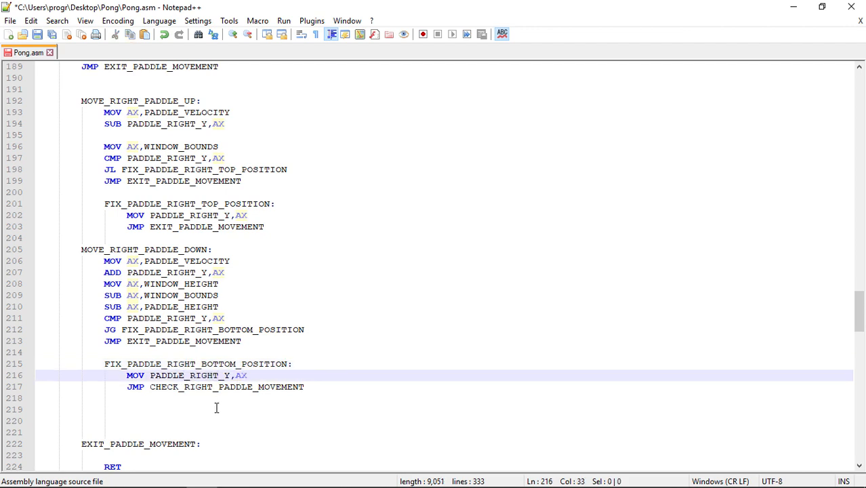
double_click(226, 388)
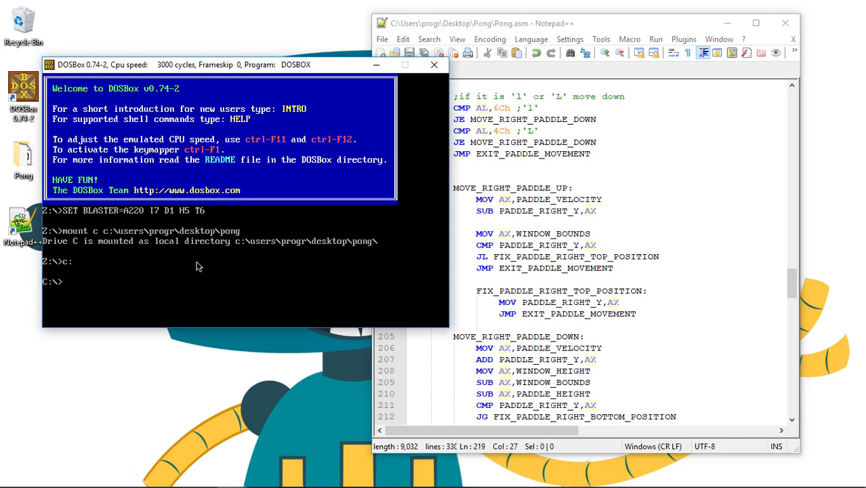
Assemble the game with masm /a pong.asm, accepting the suggested output file names
text(masm /a)
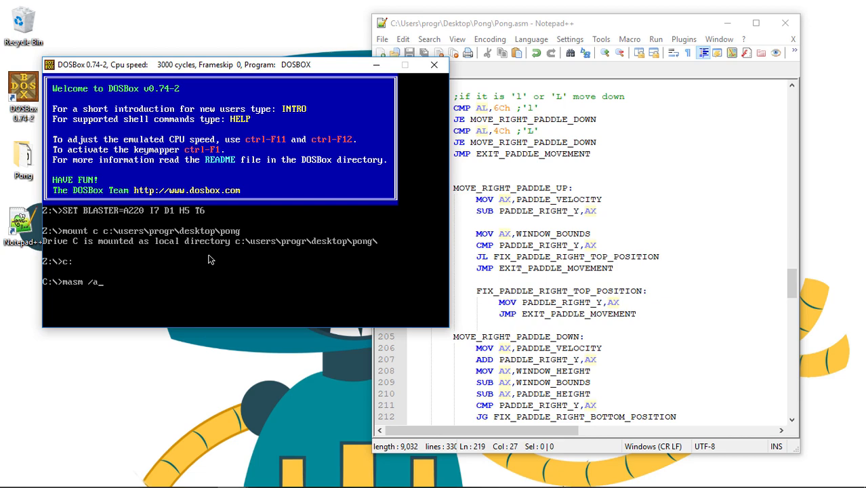
text(pong.asm)
text(link pong)
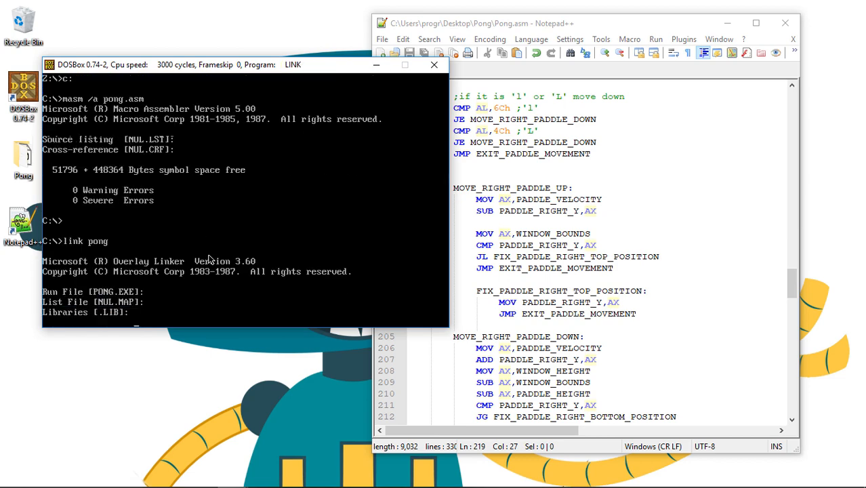
key(enter)
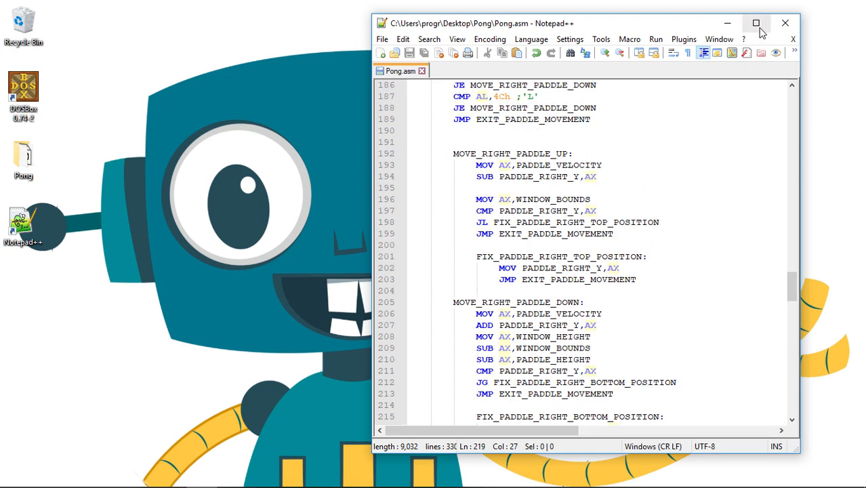
Maximize the editor and scroll through CHECK_RIGHT_PADDLE_MOVEMENT while its redundant key check is removed
click(756, 23)
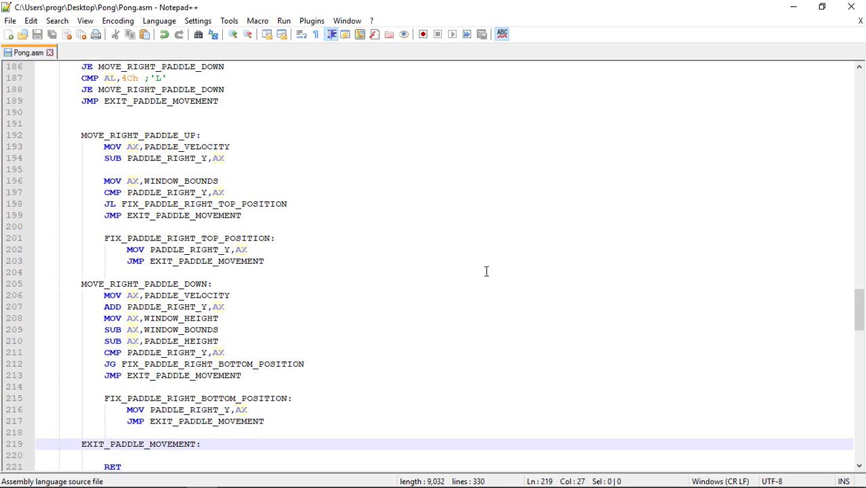
scroll(up, 3)
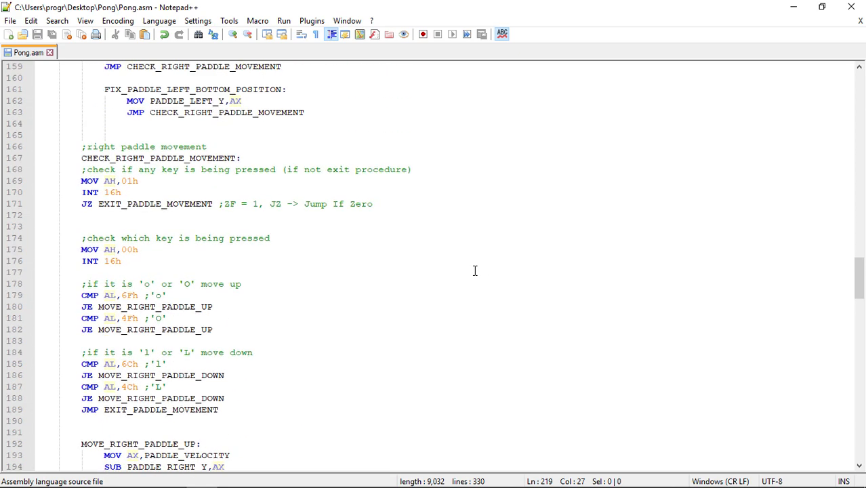
scroll(down, 3)
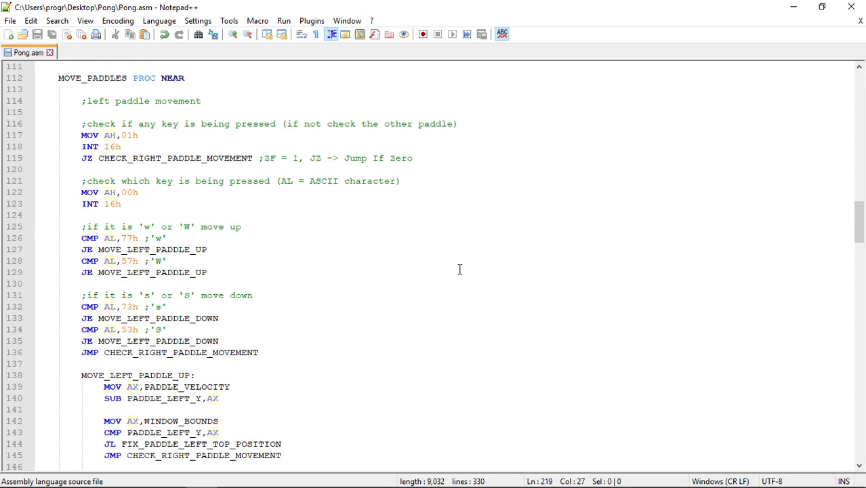
mouse_move(179, 209)
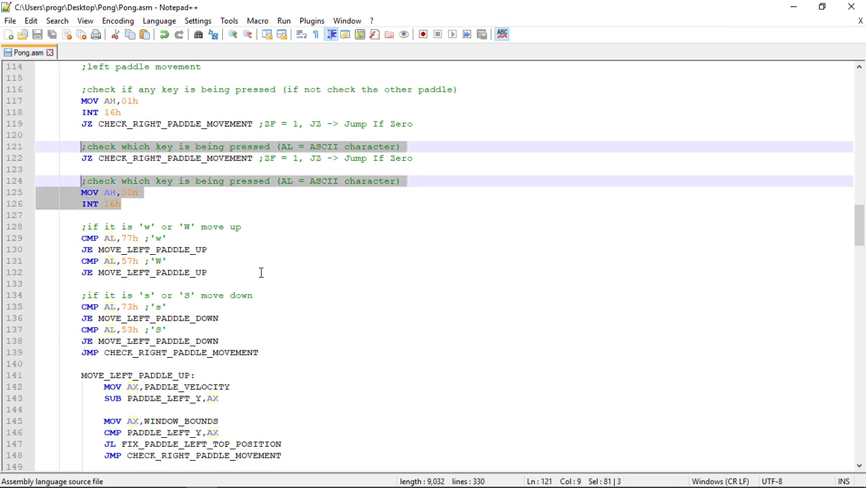
scroll(down, 3)
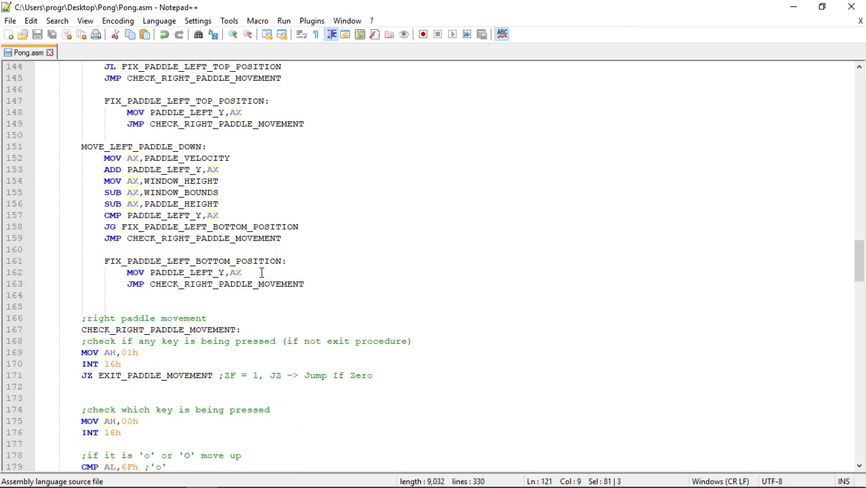
scroll(down, 3)
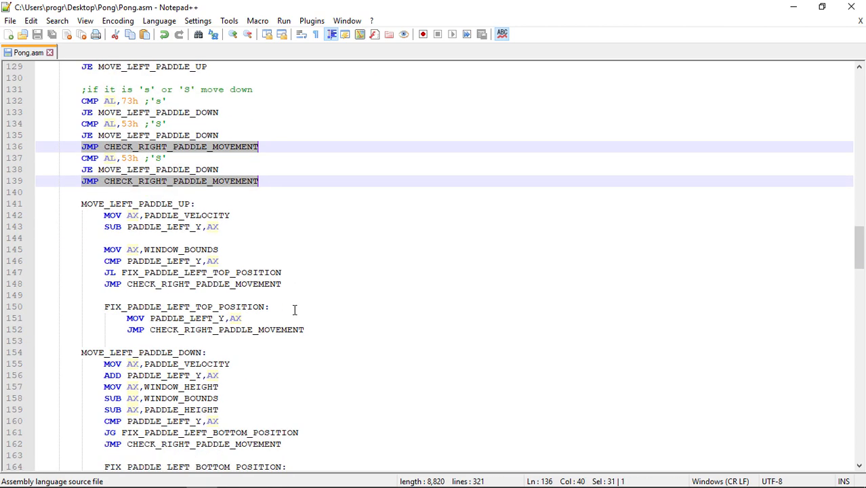
scroll(down, 3)
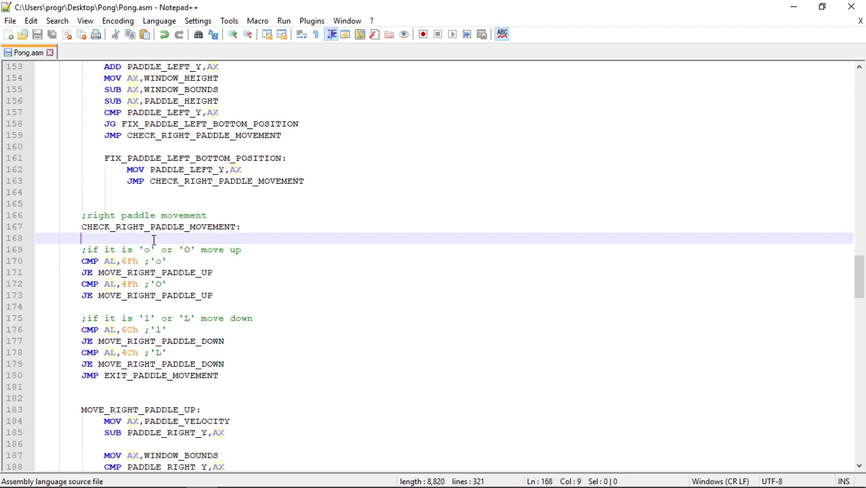
scroll(down, 3)
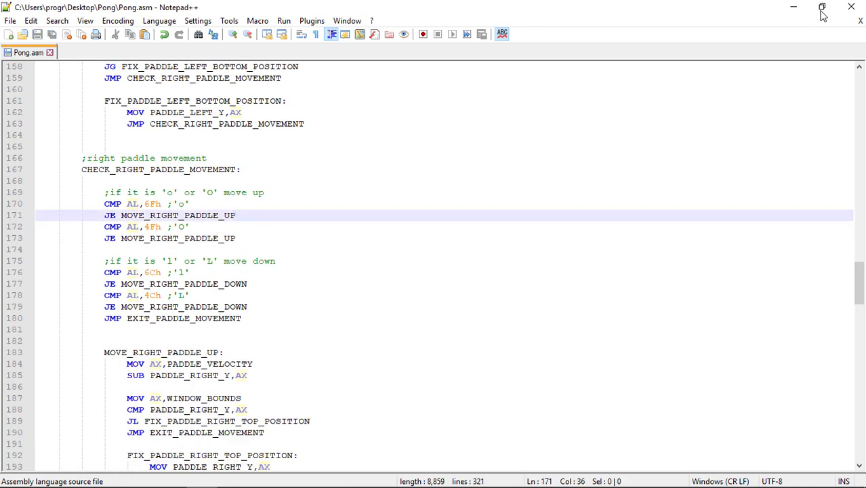
Launch DOSBox from the desktop and reassemble the edited file with MASM /A PONG.ASM
click(821, 7)
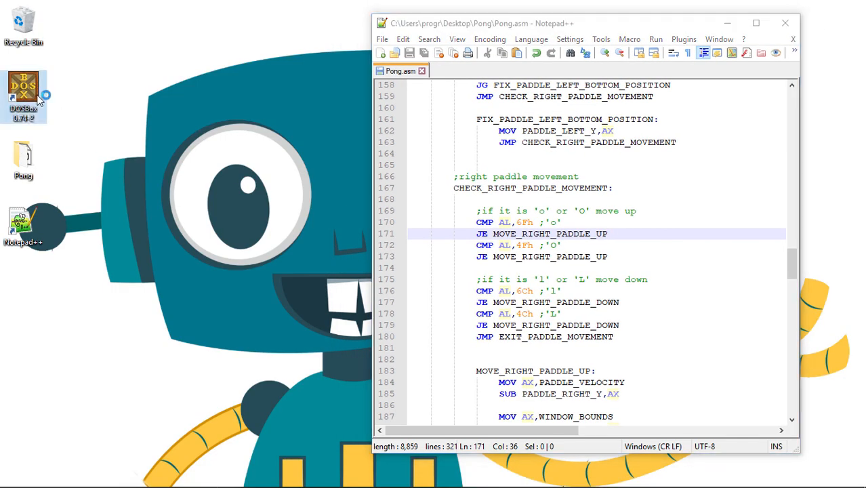
double_click(23, 95)
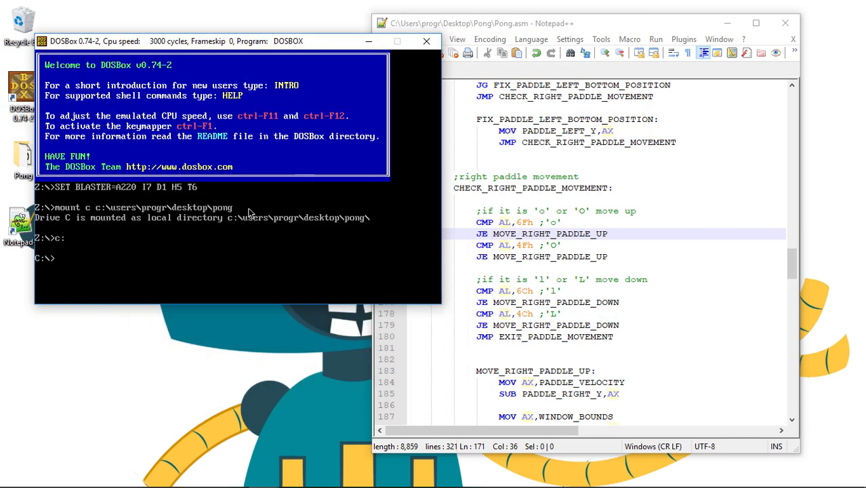
text(MASM /A)
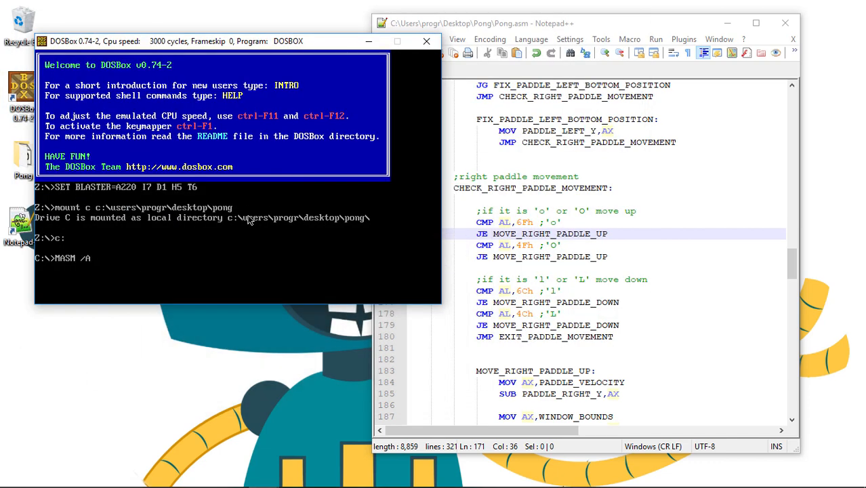
text(PONG.ASM)
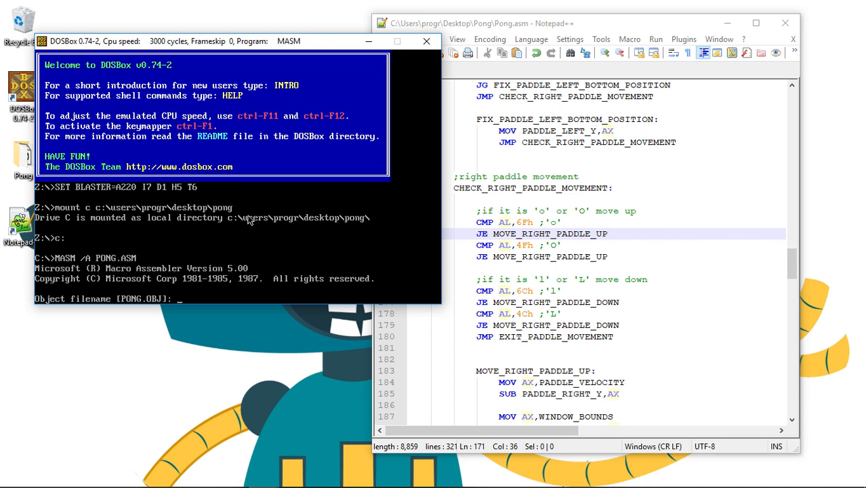